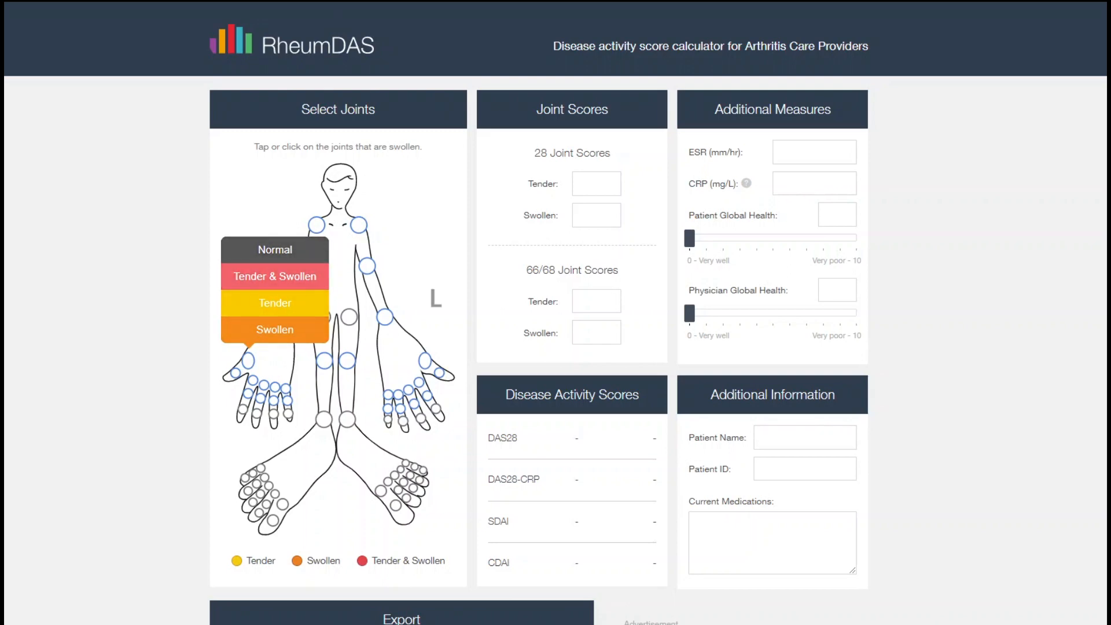
Step: Mark tender and swollen joints across hands, arm, toes and knees for 7 tender, 4 swollen
click(247, 360)
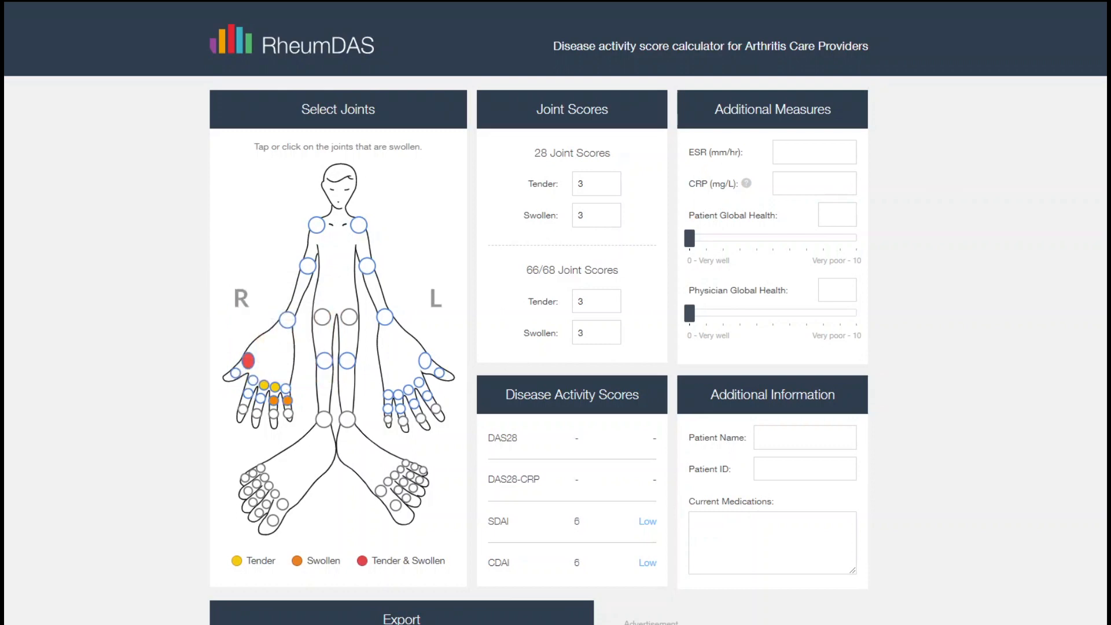
click(287, 320)
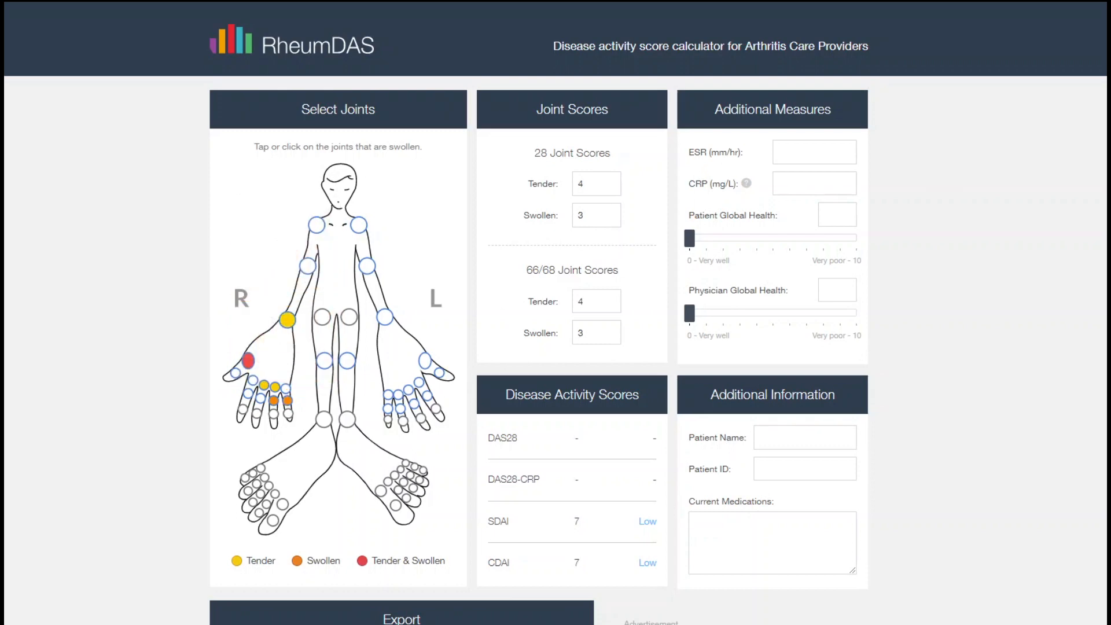
click(423, 361)
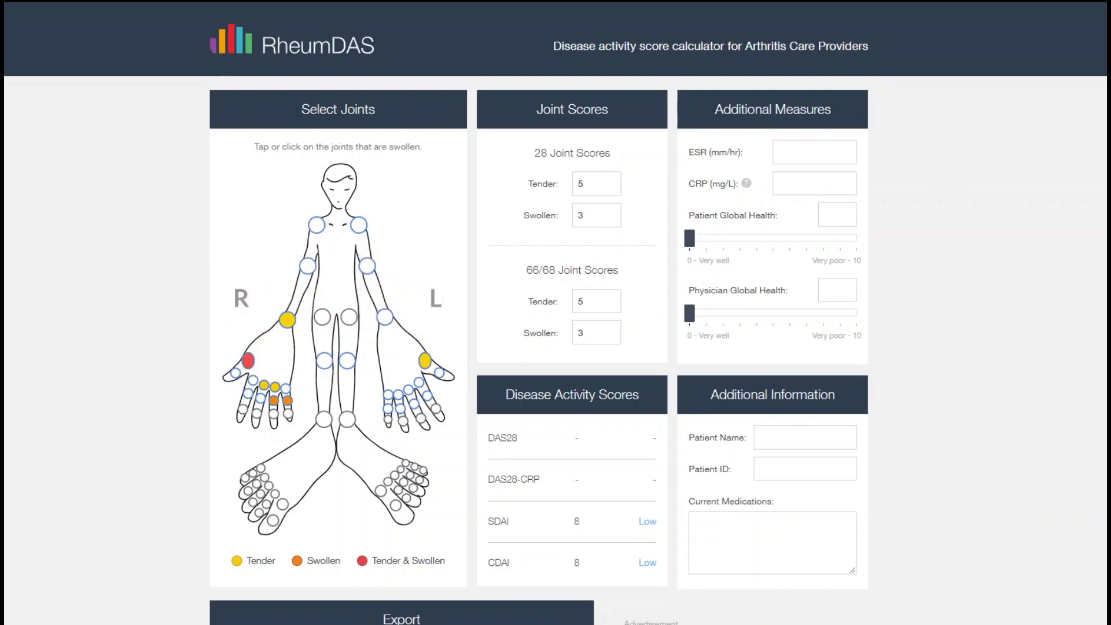
click(405, 464)
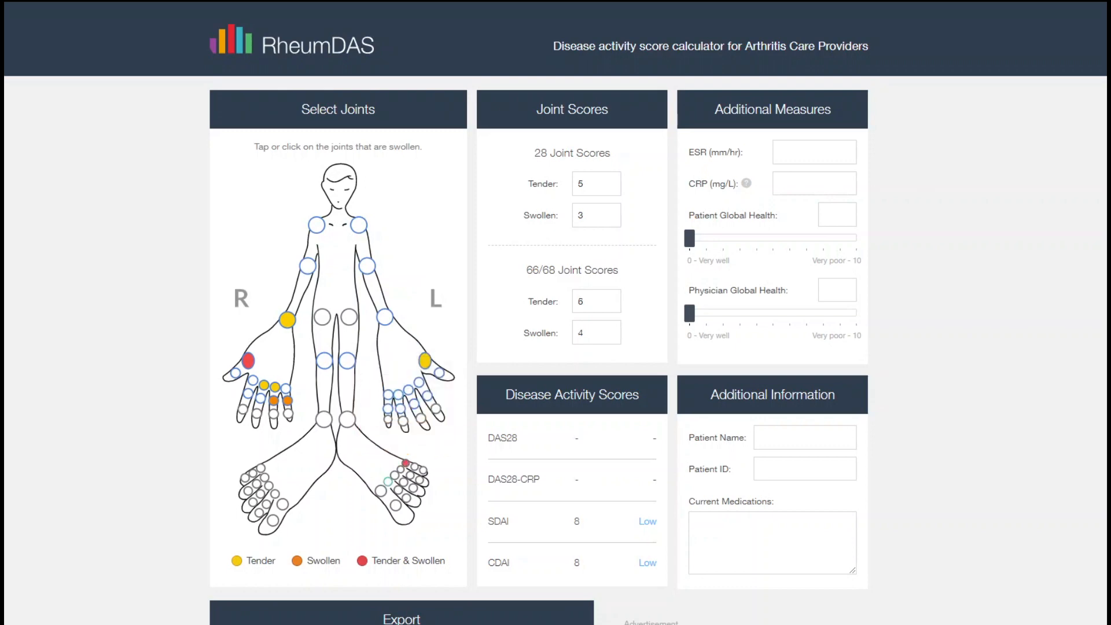
click(388, 481)
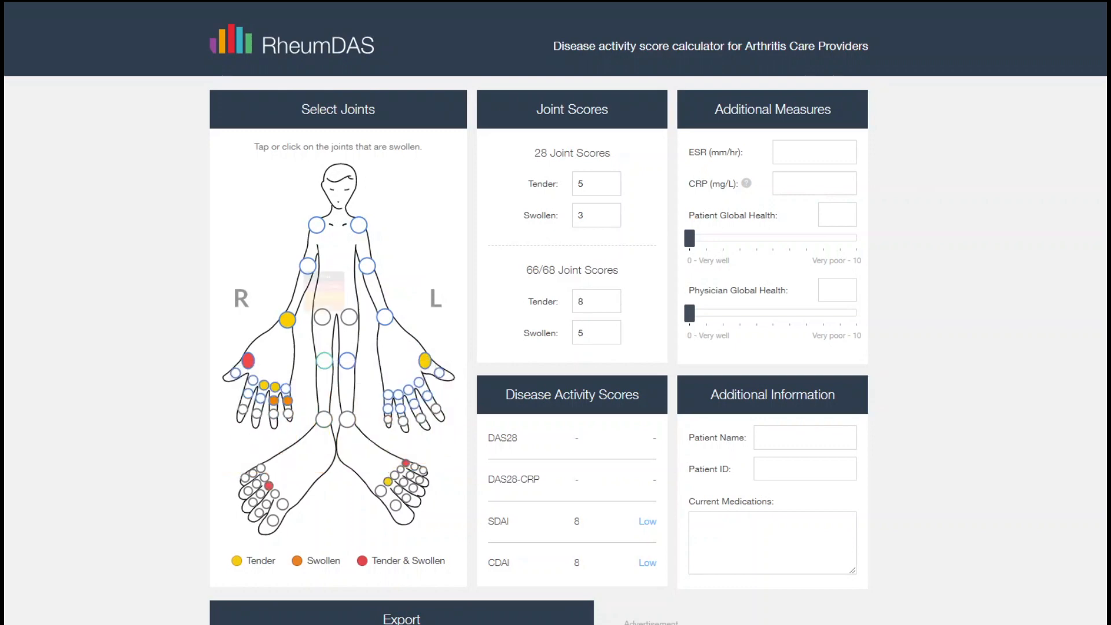
click(324, 361)
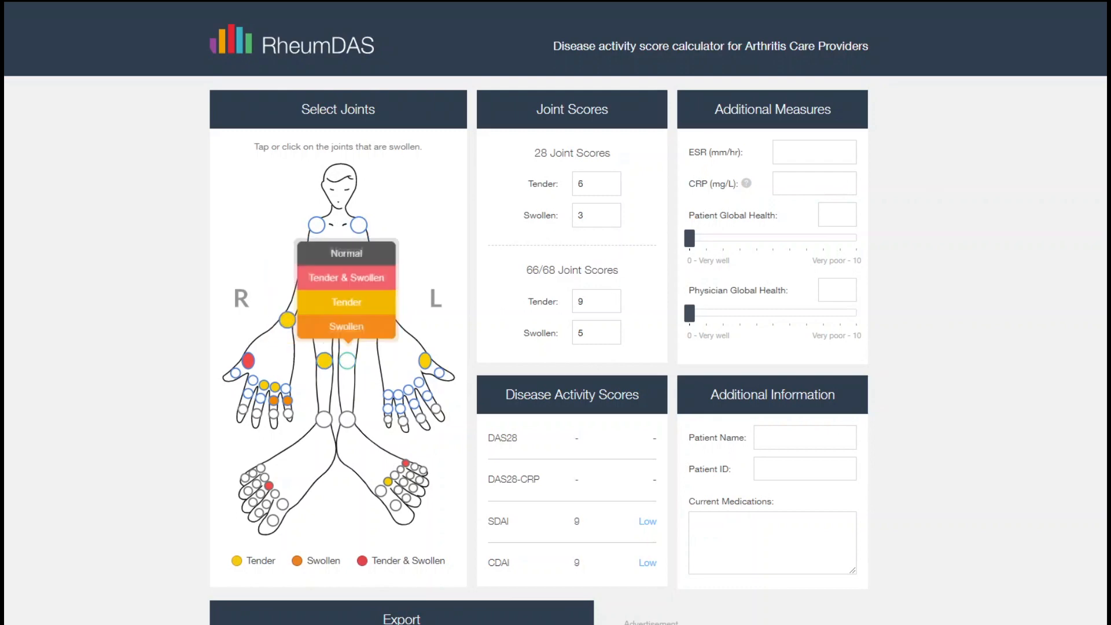
click(346, 361)
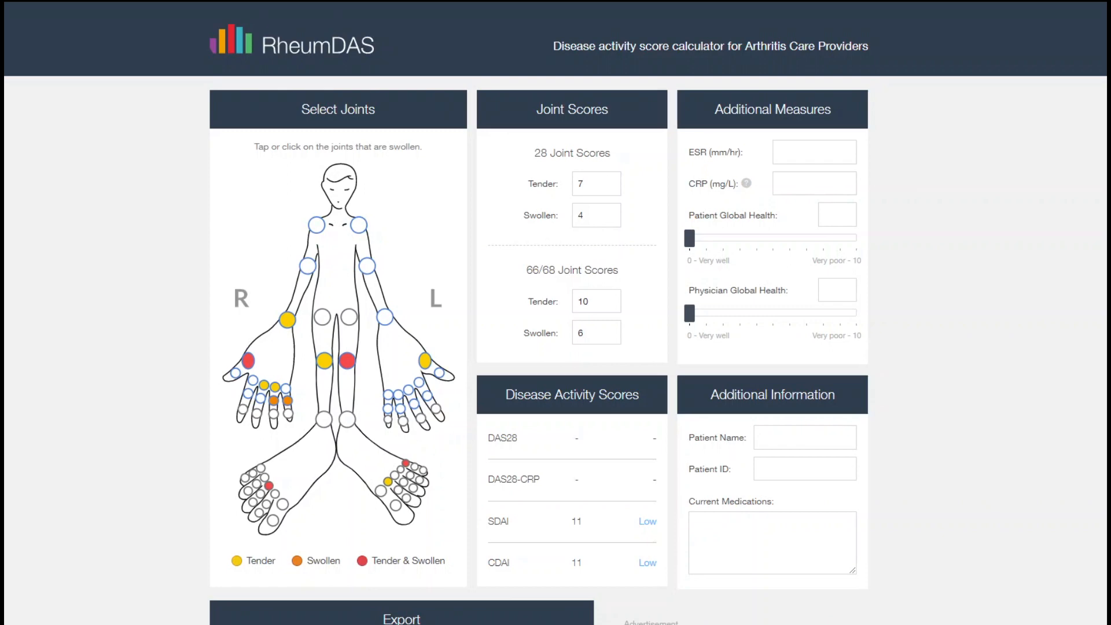
mouse_move(595, 300)
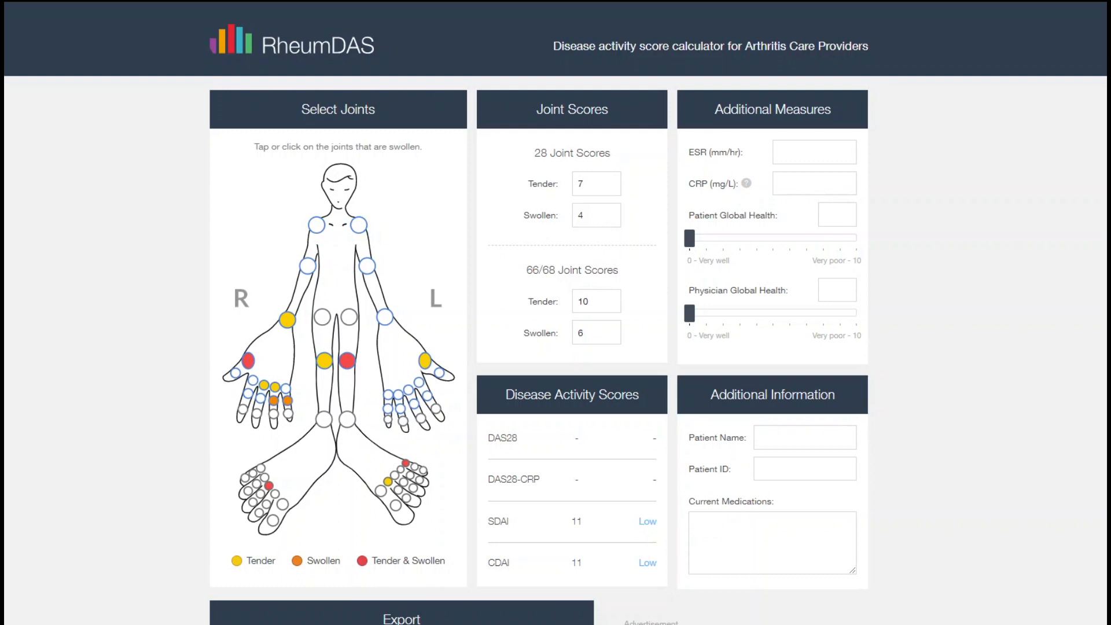
mouse_move(595, 300)
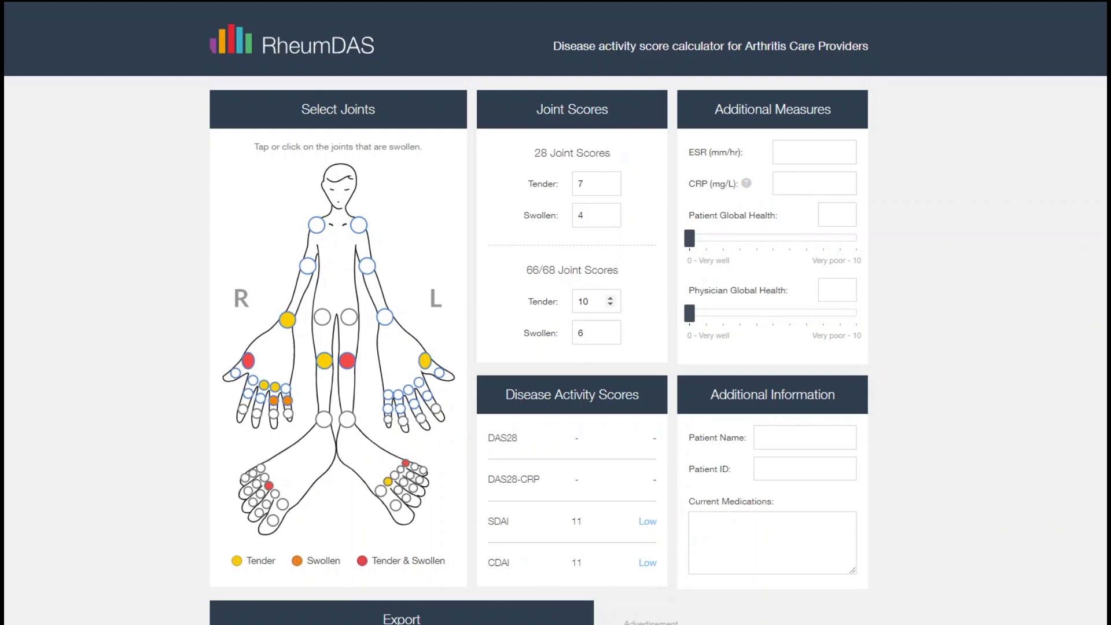
mouse_move(611, 301)
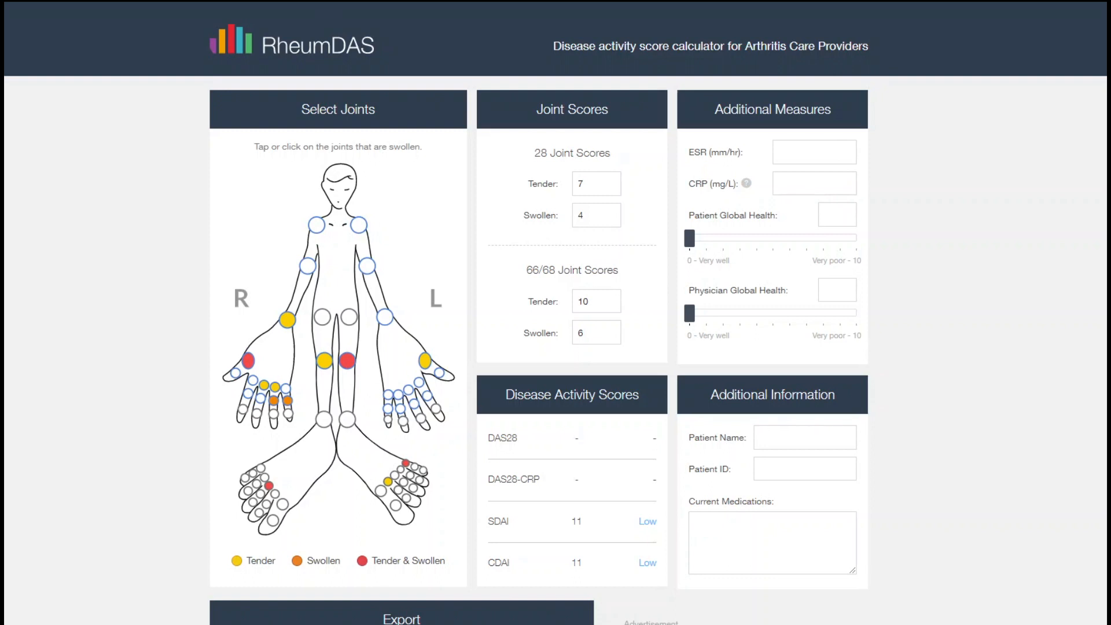
Step: Enter an ESR of 20 mm/hr and a CRP of 14 mg/L
click(813, 151)
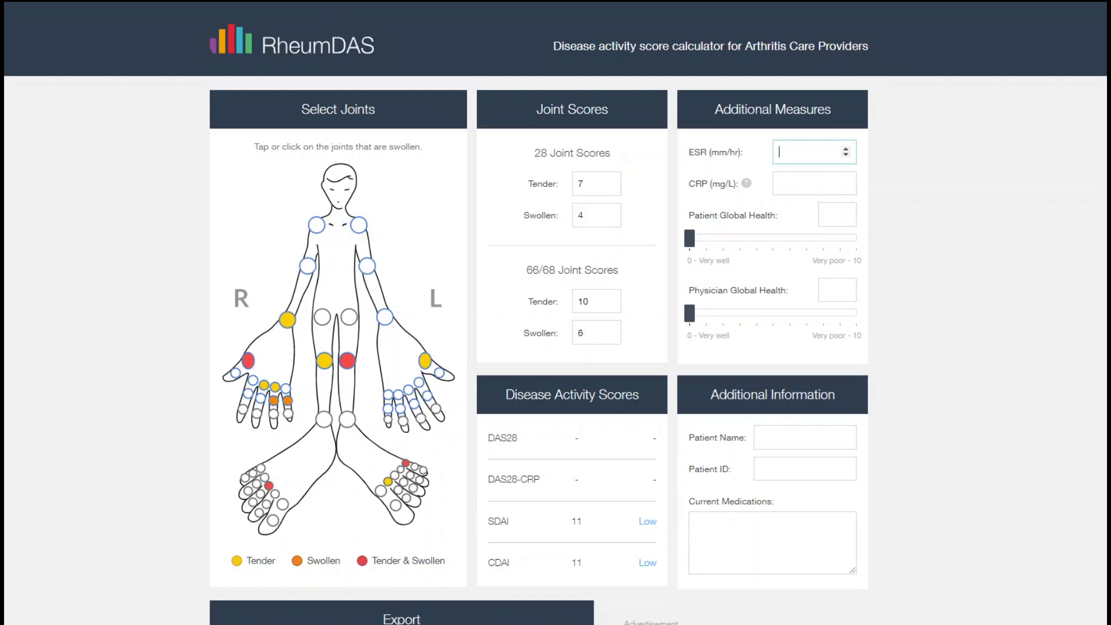
text(20)
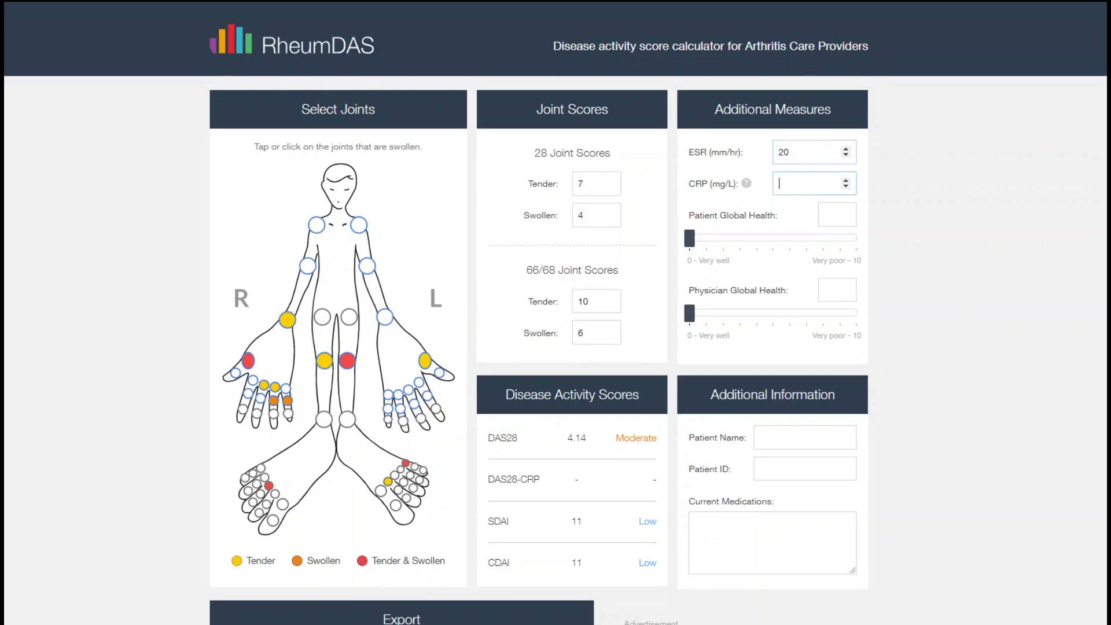
text(14)
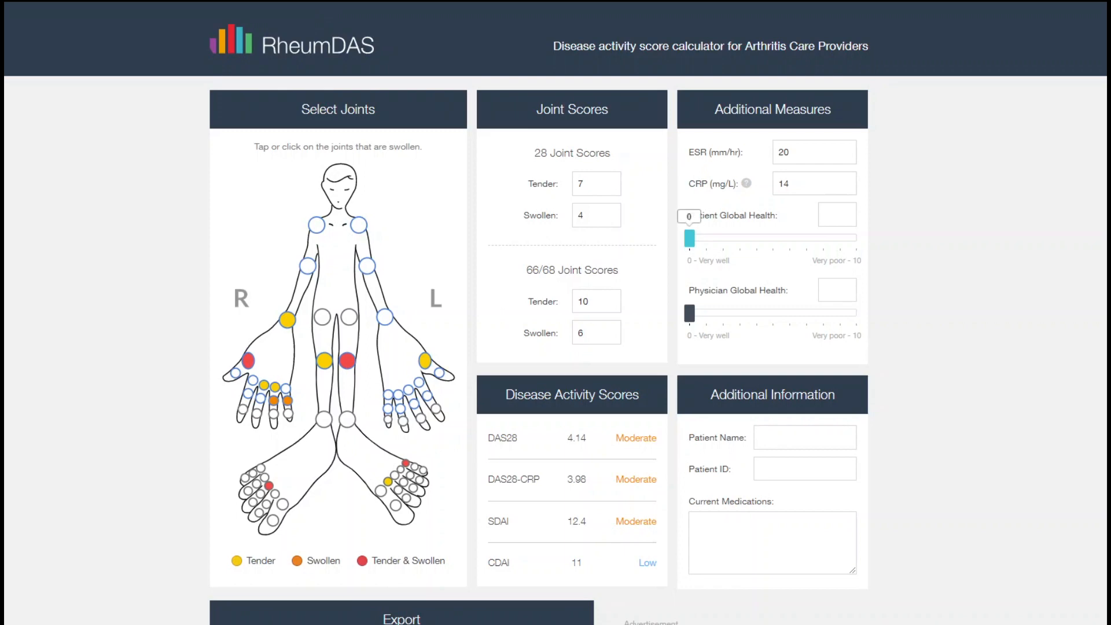
Step: Slide patient global health to 5 and physician global health to 6
drag(689, 238, 773, 238)
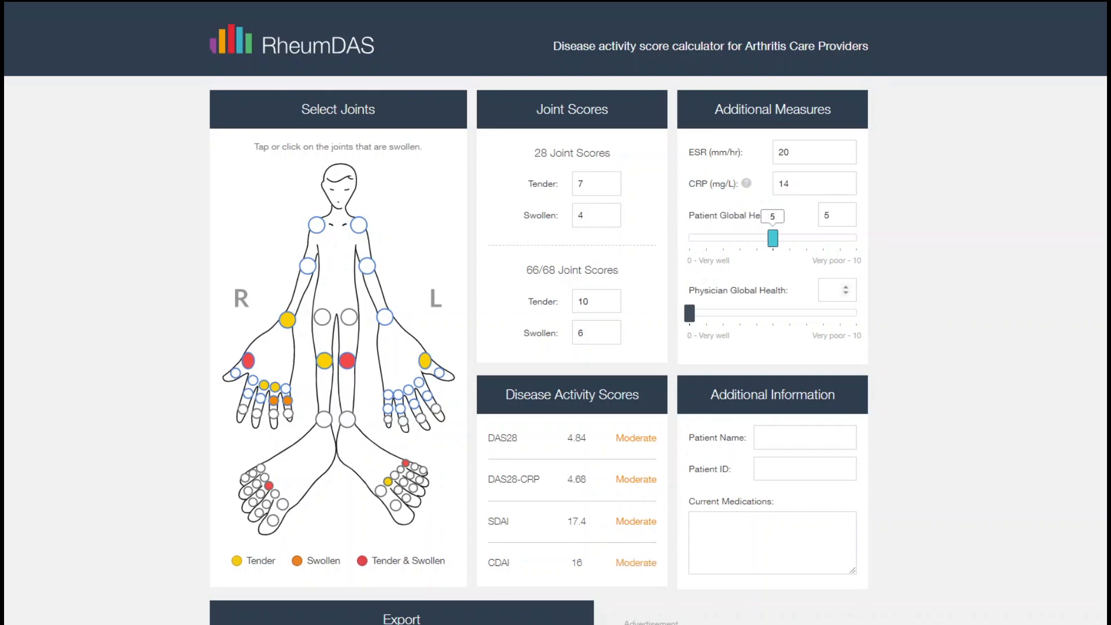
drag(689, 312, 755, 312)
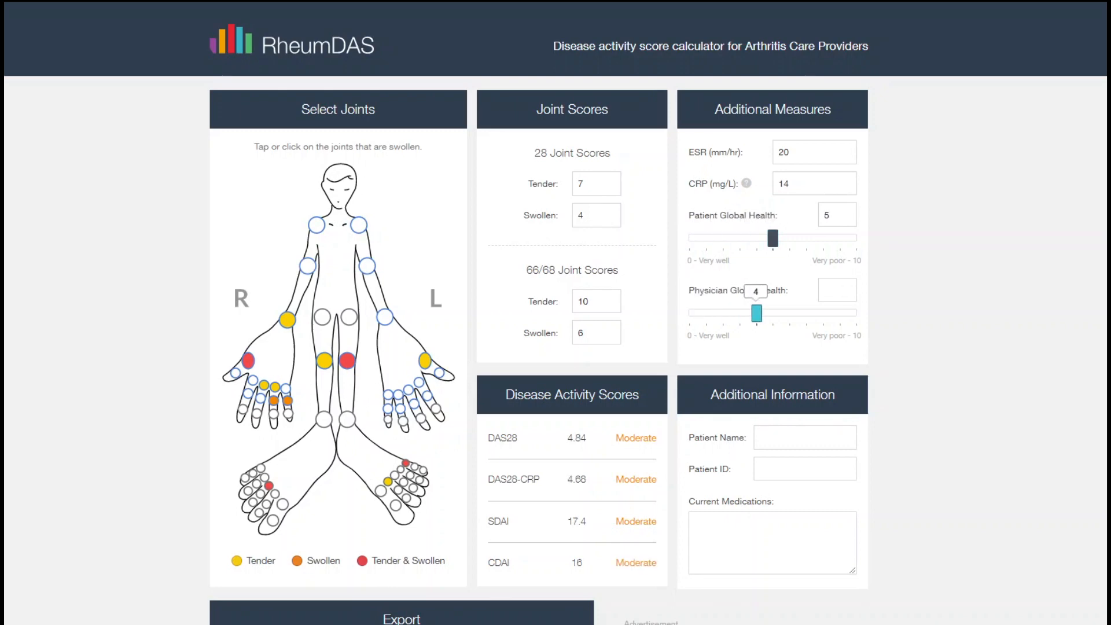
drag(755, 313, 788, 313)
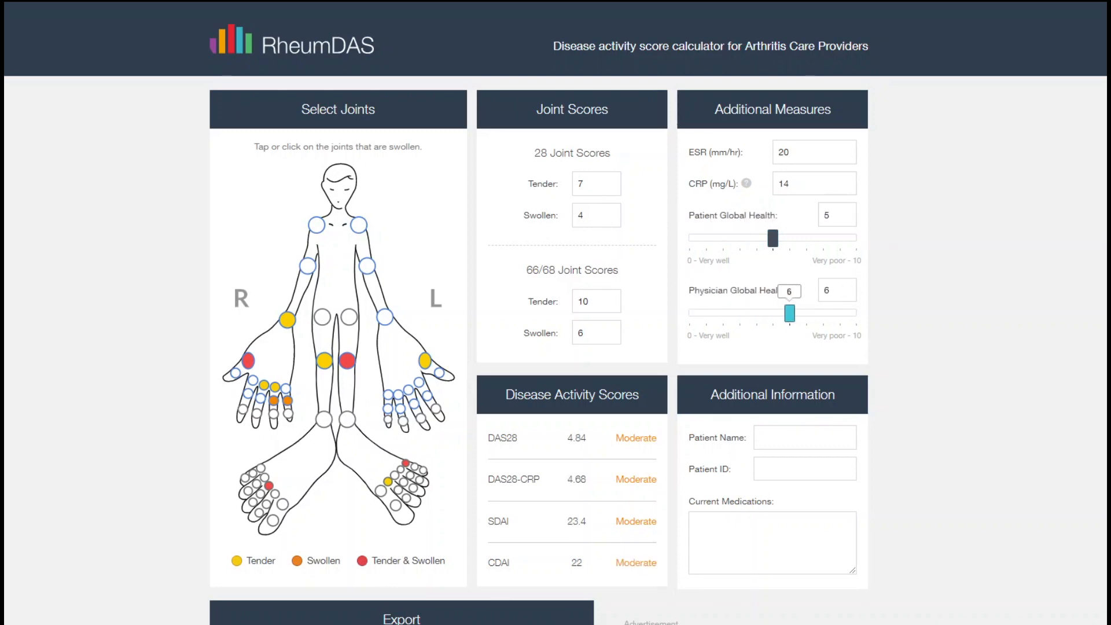